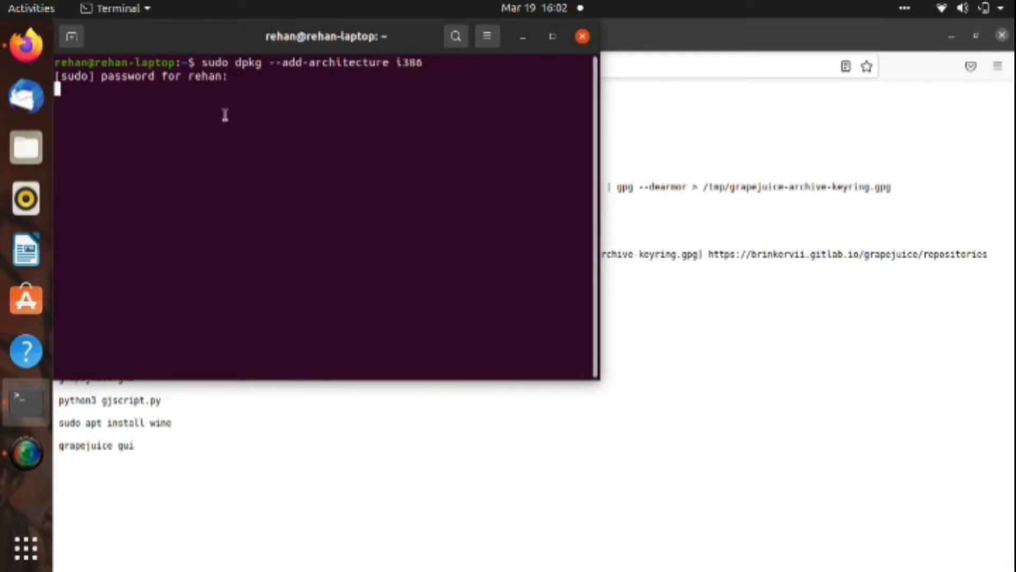
Step: Enter the sudo password to add the i386 architecture, then refresh the package lists
key(Return)
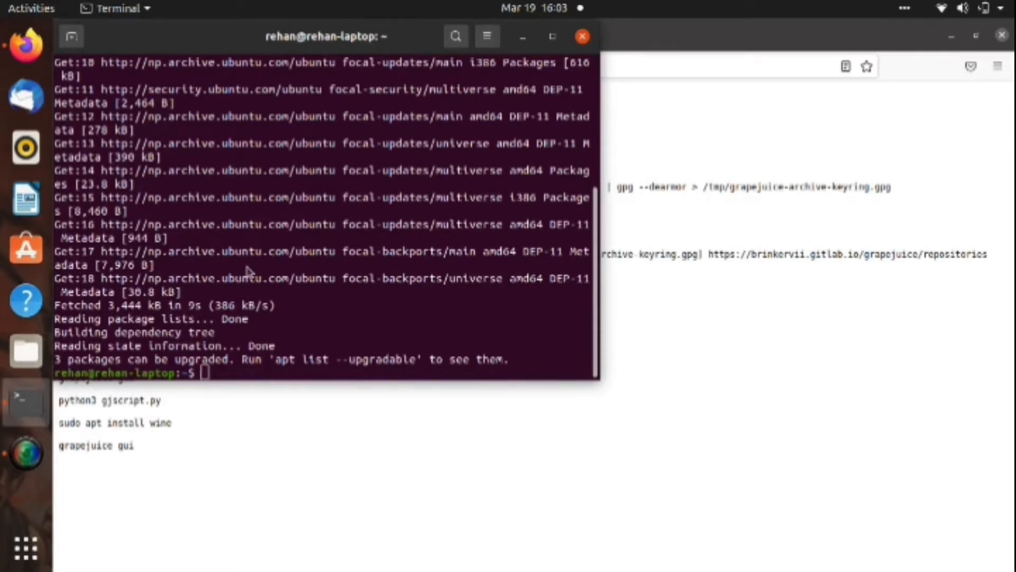
mouse_move(266, 383)
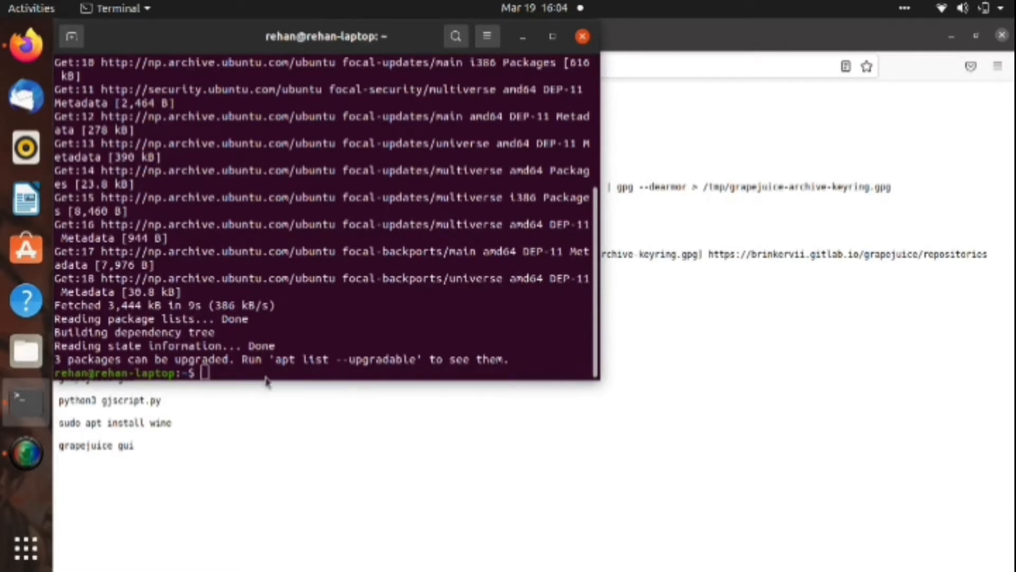
mouse_move(271, 375)
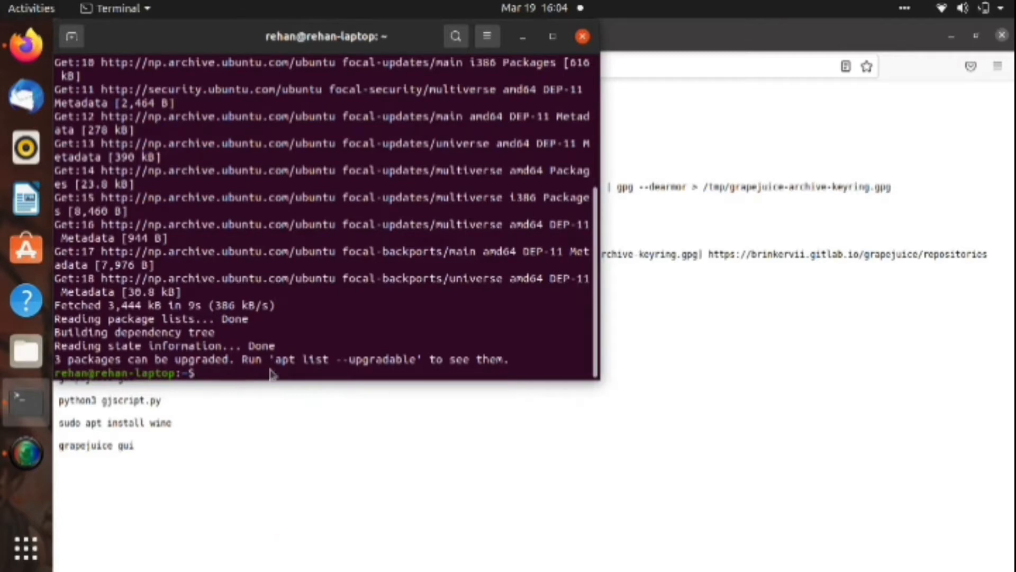
Step: Run sudo apt upgrade and confirm with y to install the three pending packages, including linux-firmware
text(sudo apt upgrade)
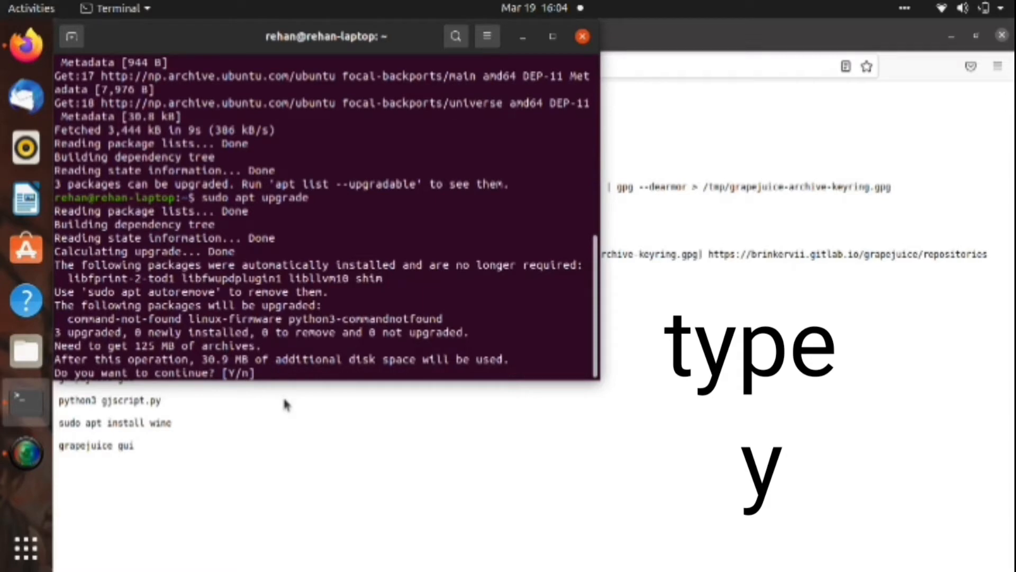
text(y)
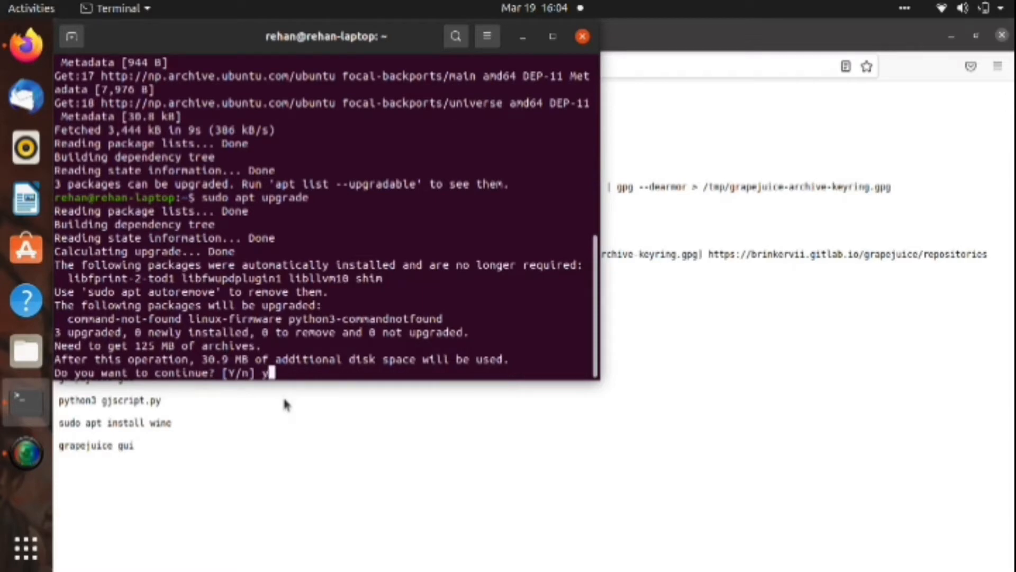
key(Return)
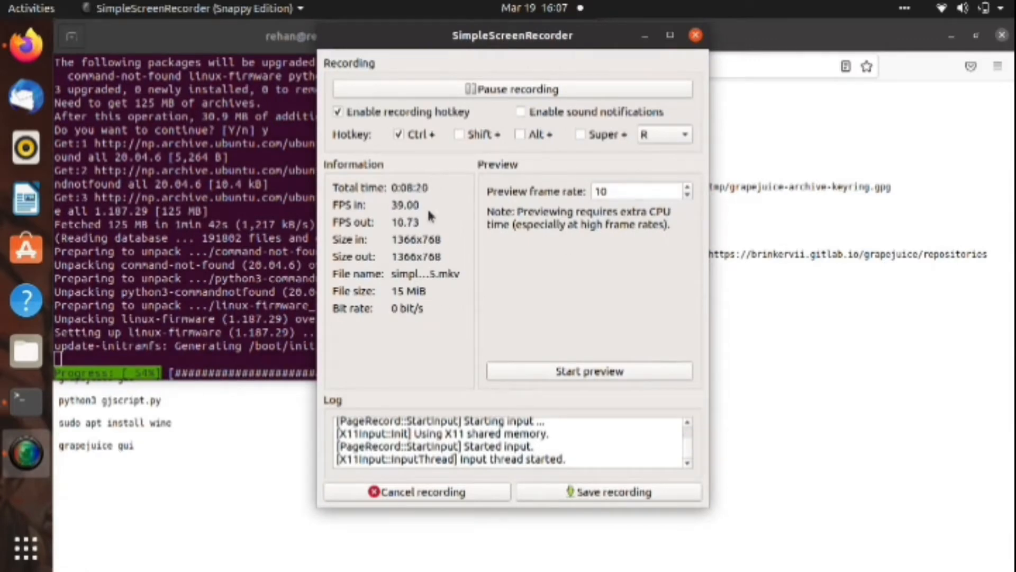
click(695, 33)
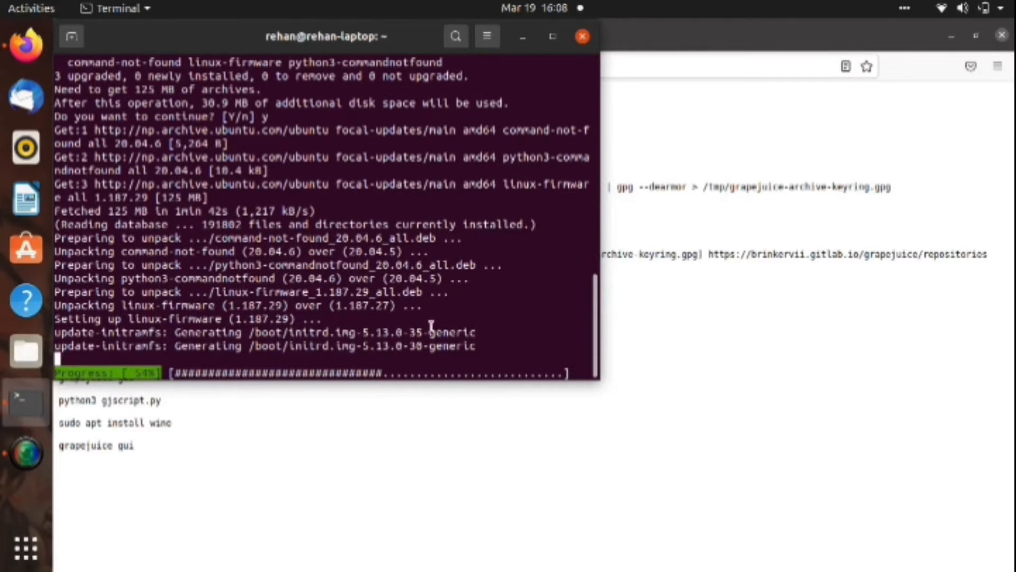
mouse_move(428, 347)
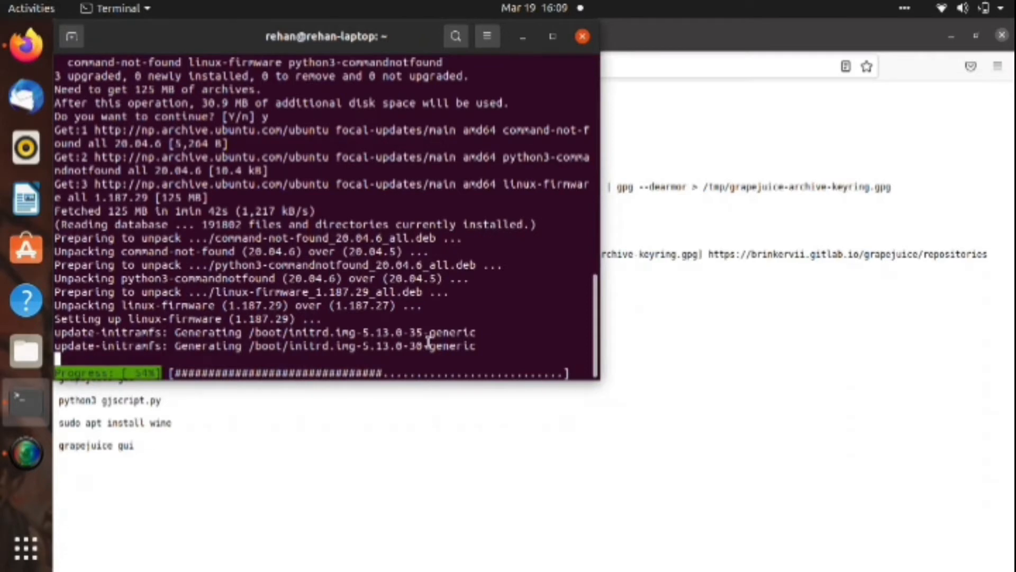
mouse_move(191, 355)
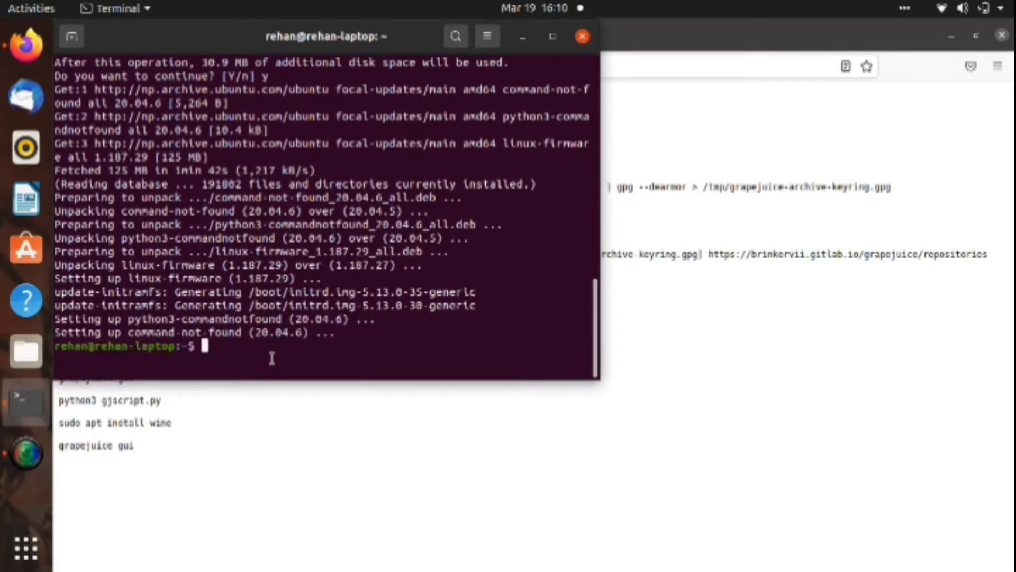
Step: Install wget and gpg, download the Grapejuice signing key, and copy it to /usr/share/keyrings
right_click(272, 358)
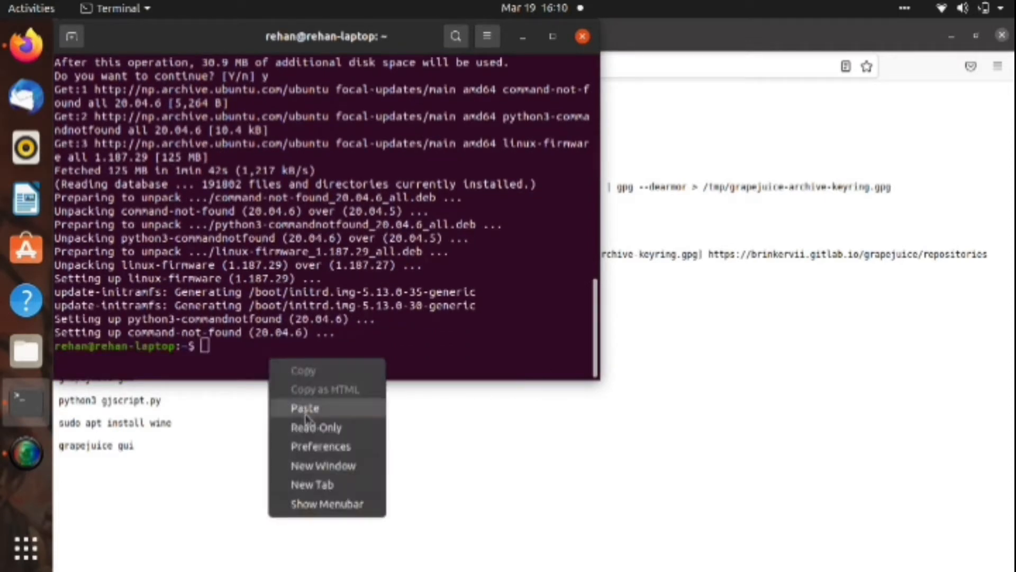
click(304, 408)
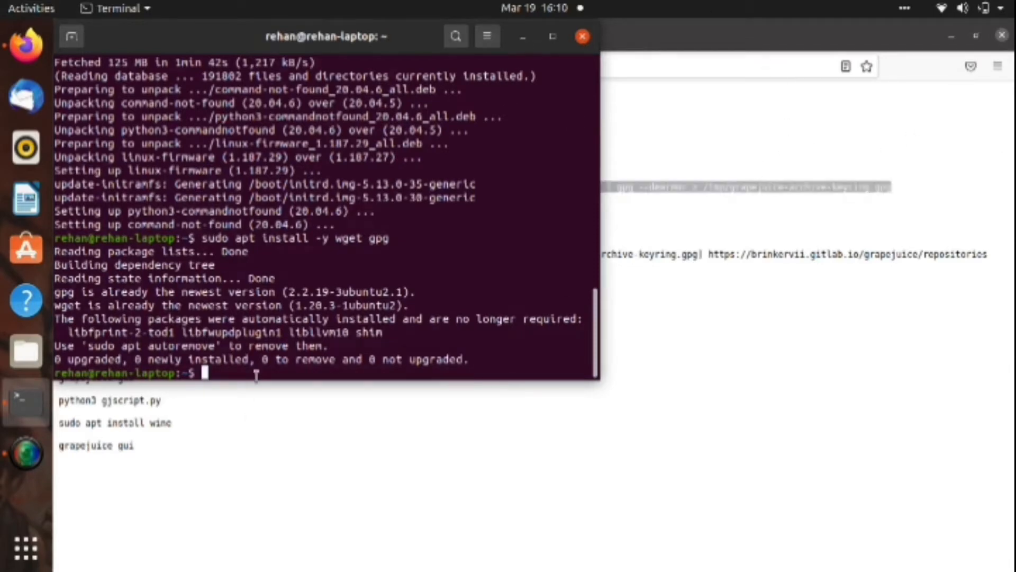
key(Return)
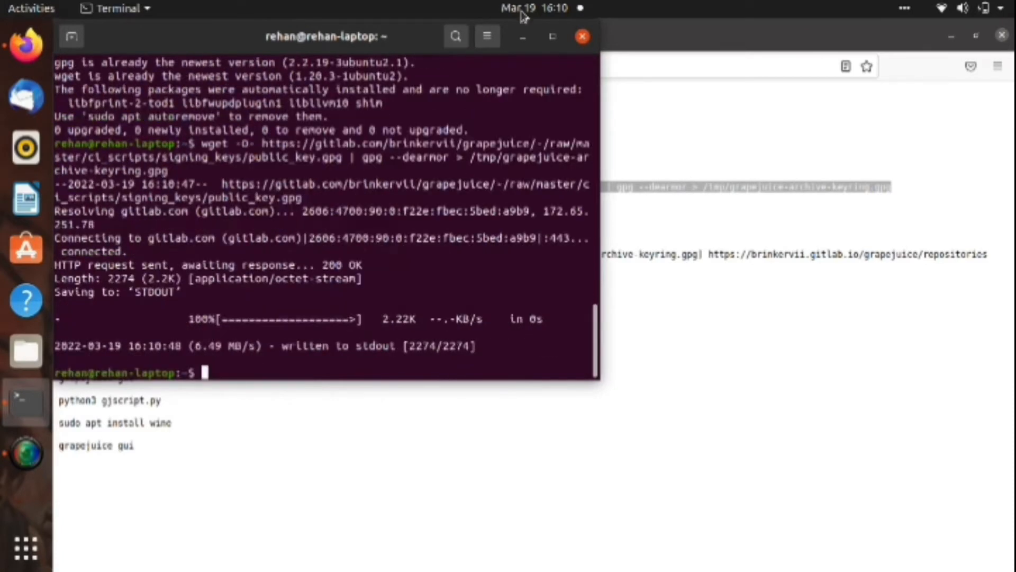
text(sudo cp /tmp/grapejuice-archive-keyring.gpg /usr/share/keyrings/)
text(rm /tmp/grapejuice-archive-keyring.gpg)
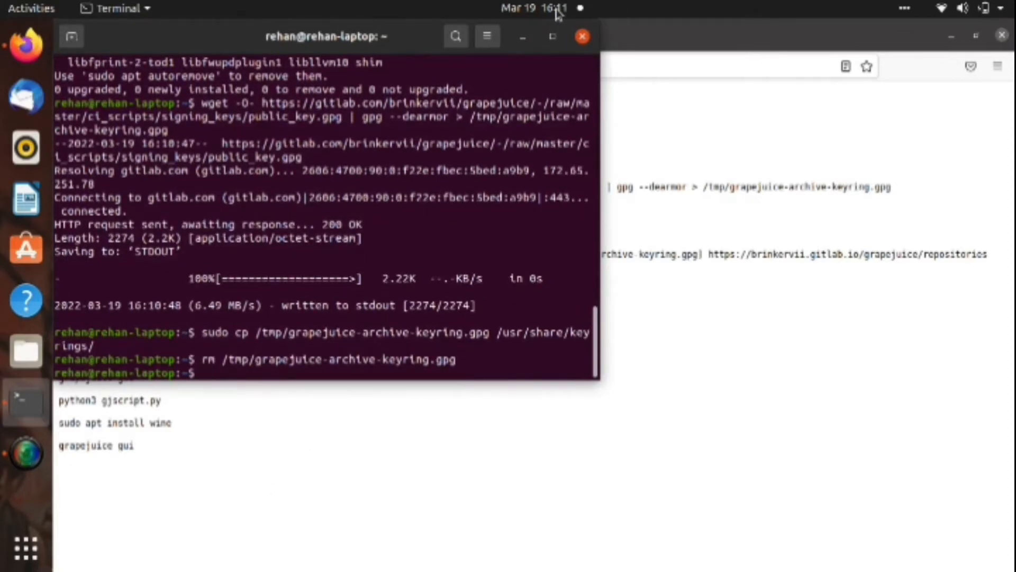
Step: Add the Grapejuice repository, refresh the package lists, and install Grapejuice, which is already at 4.14.2
right_click(205, 373)
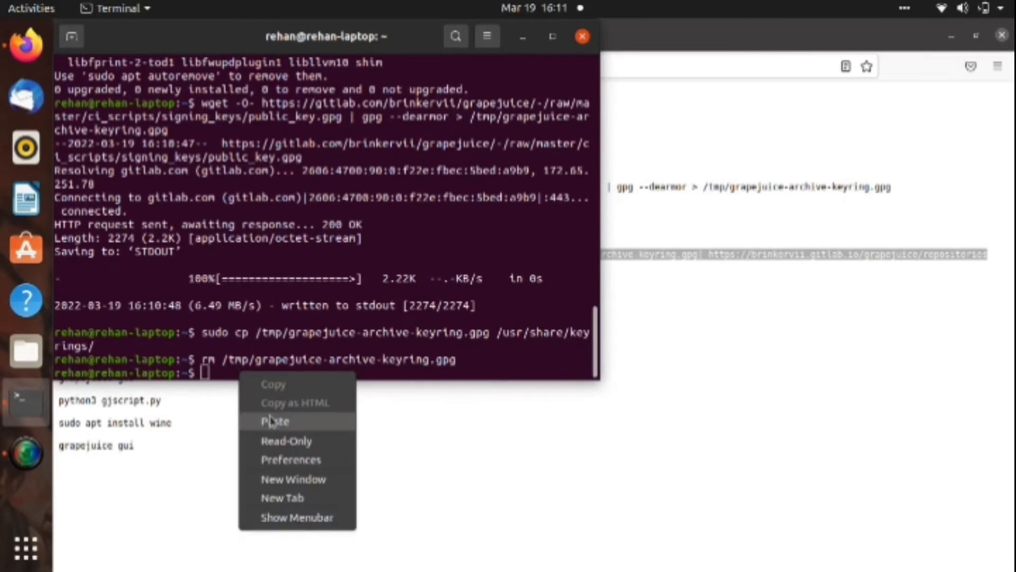
click(275, 422)
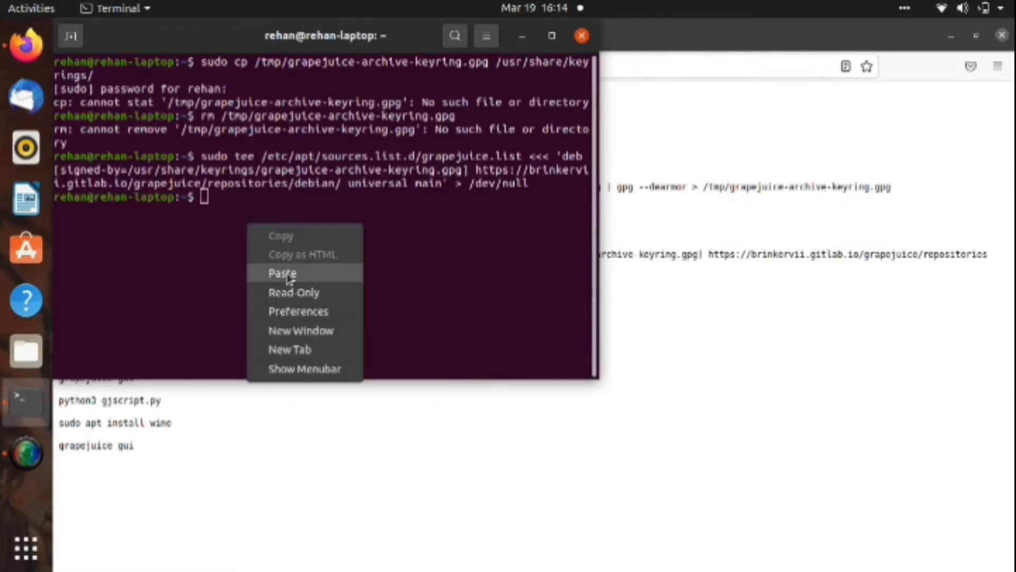
click(282, 273)
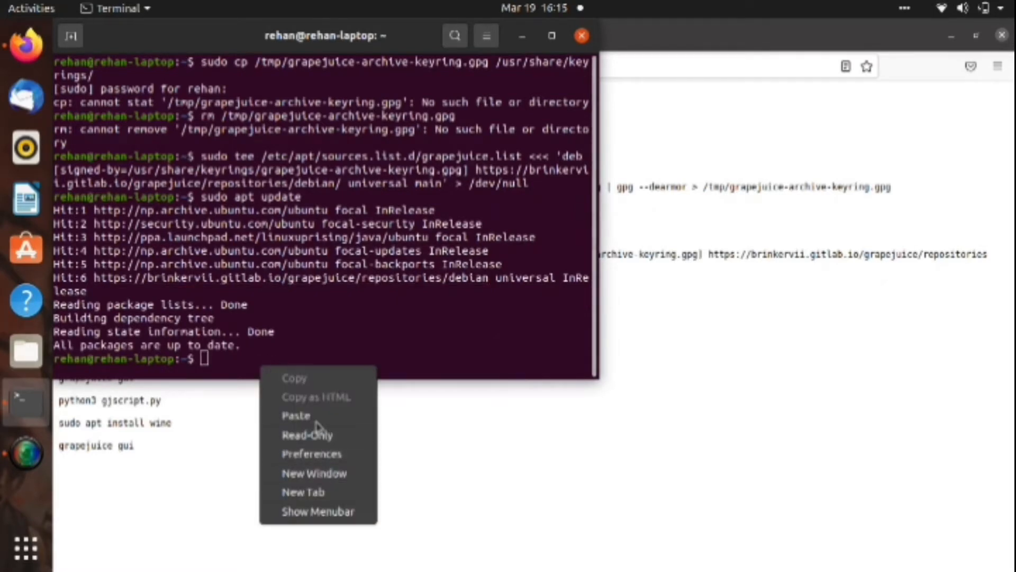
click(296, 415)
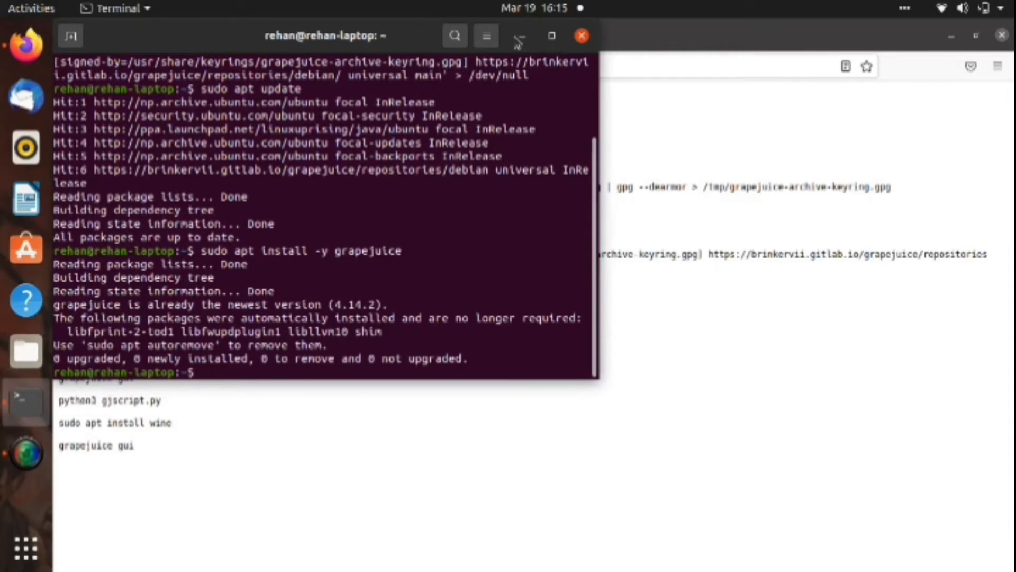
Step: Install p7zip-full, which is already newest, and download gjscript.py from Pastebin with wget
text(sudo apt install p7zip-full)
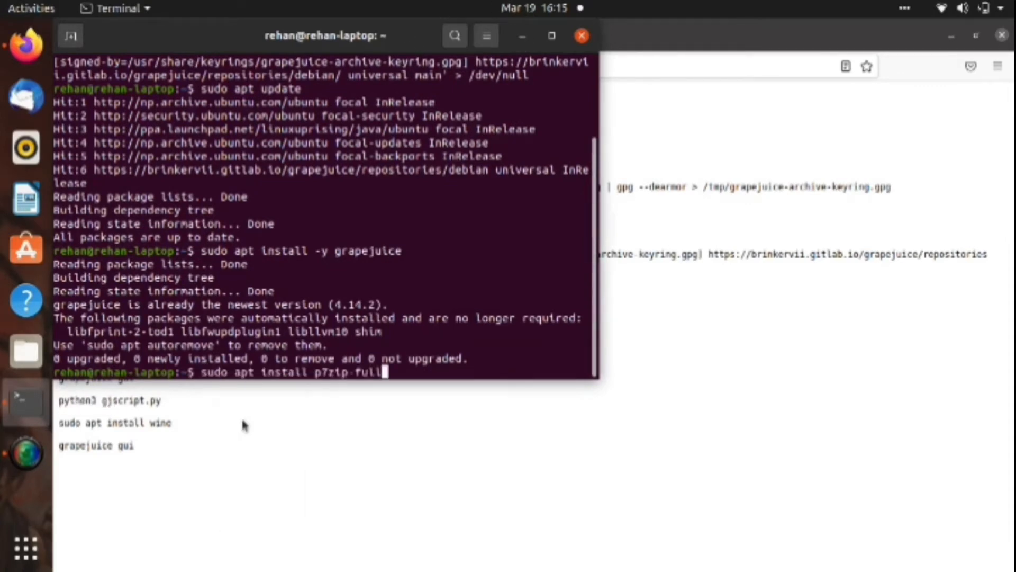
key(Return)
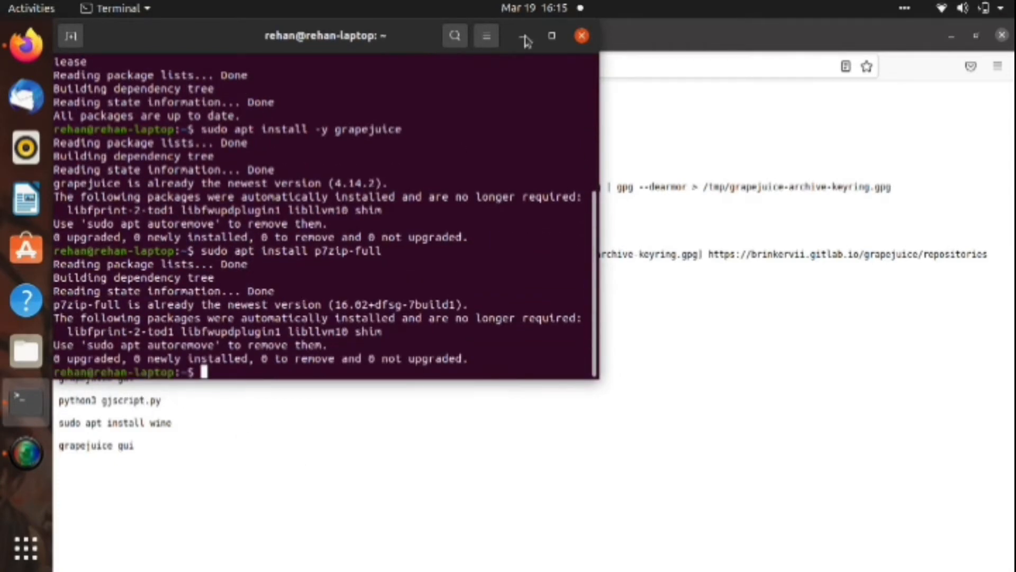
right_click(221, 372)
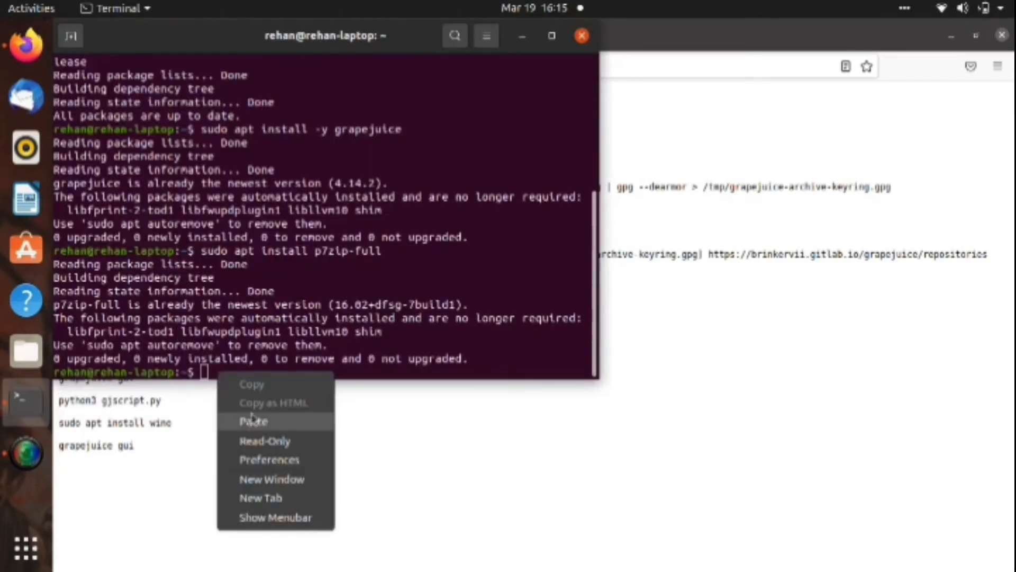
click(253, 421)
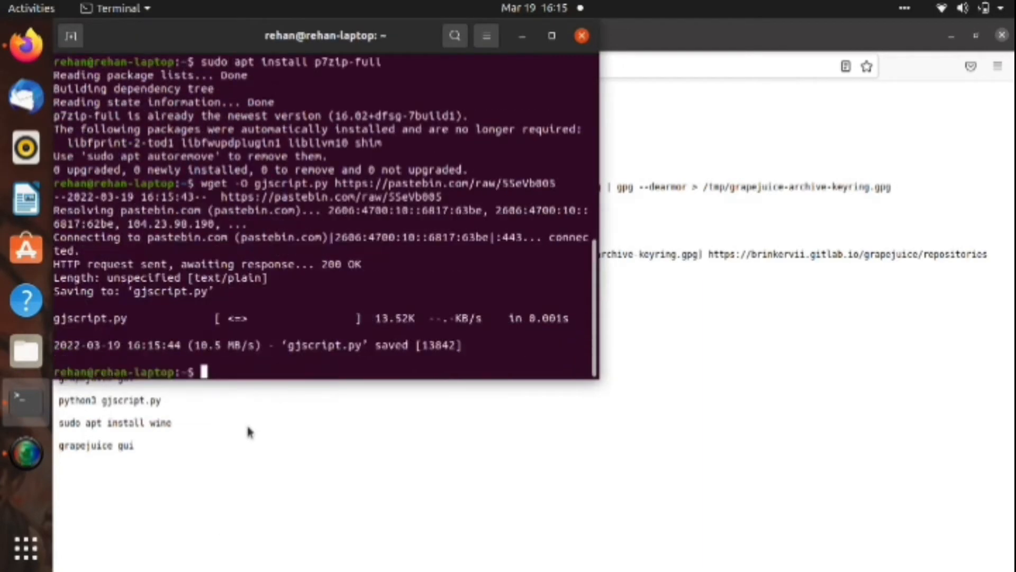
mouse_move(251, 404)
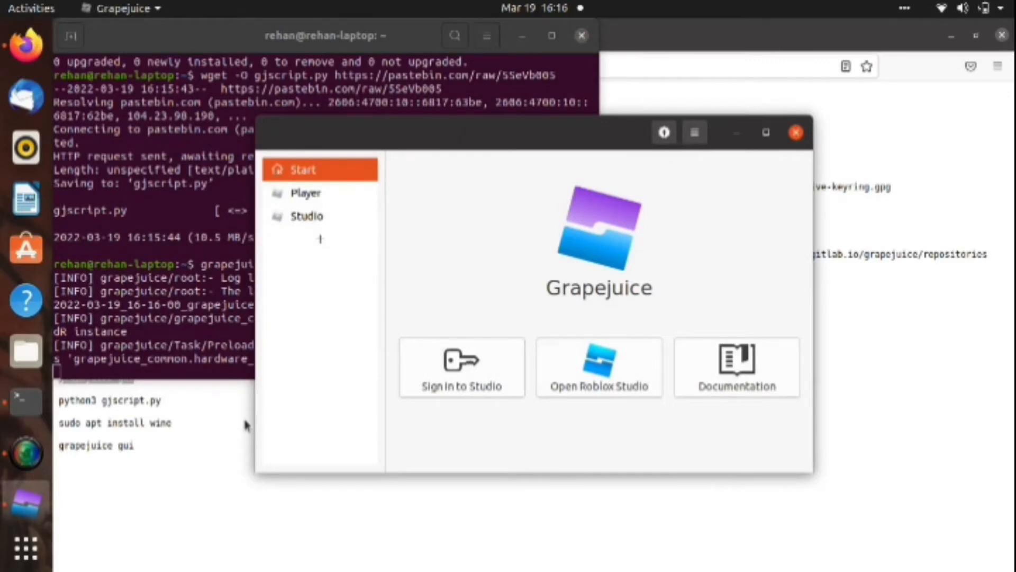
Step: Scroll through Grapejuice's Studio prefix settings
click(306, 193)
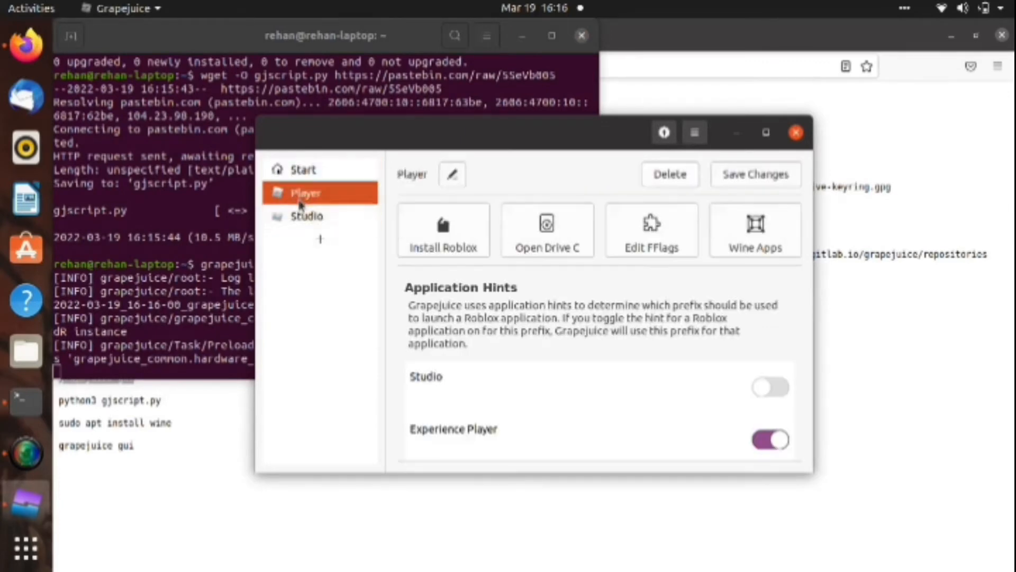
mouse_move(311, 196)
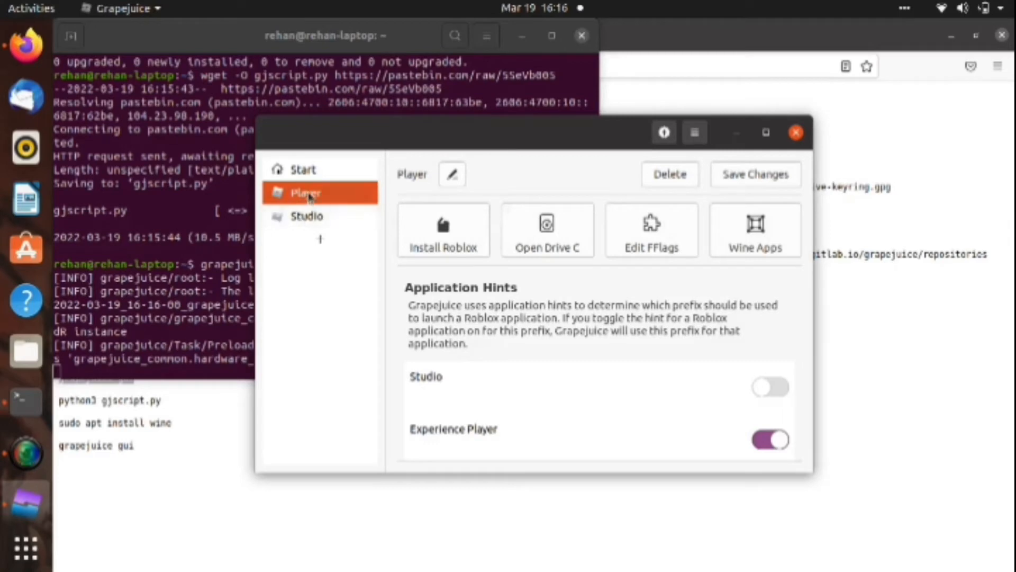
click(306, 215)
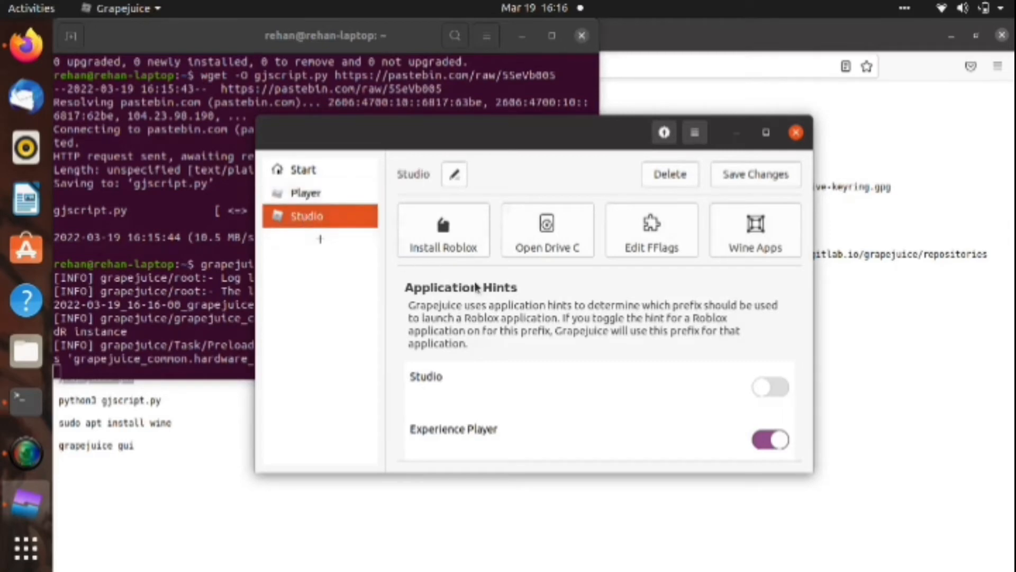
scroll(down, 3)
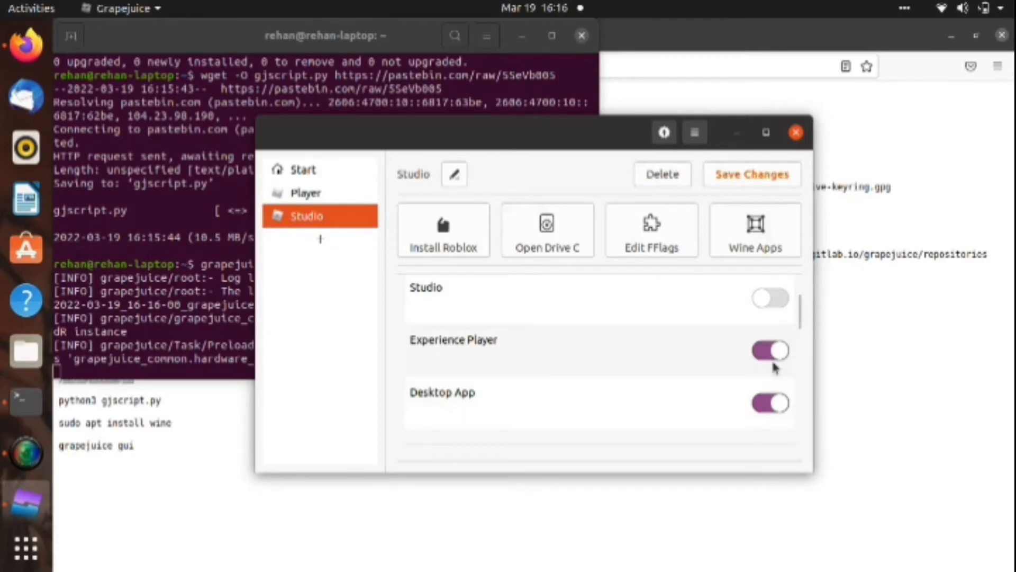
scroll(down, 3)
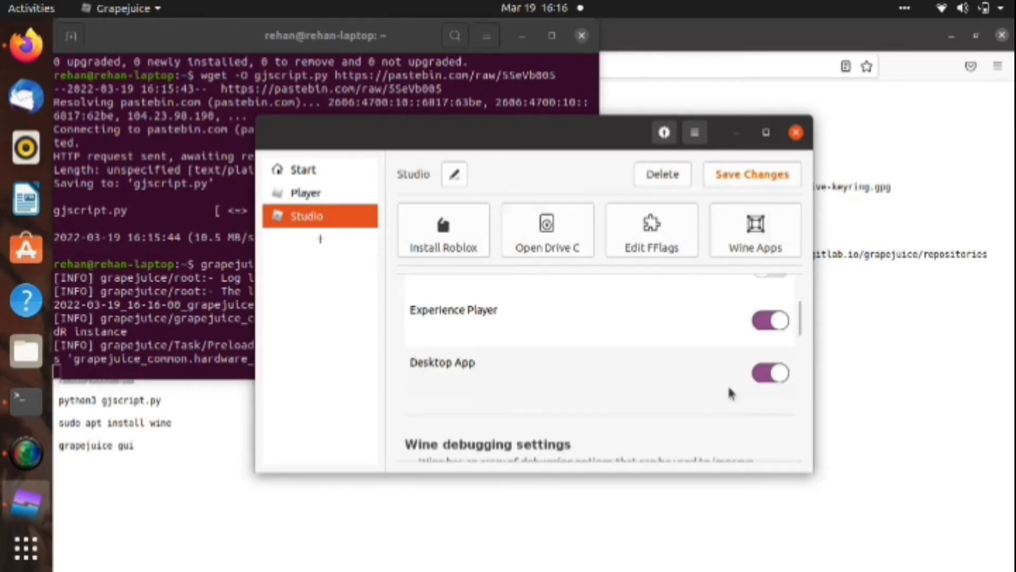
scroll(down, 3)
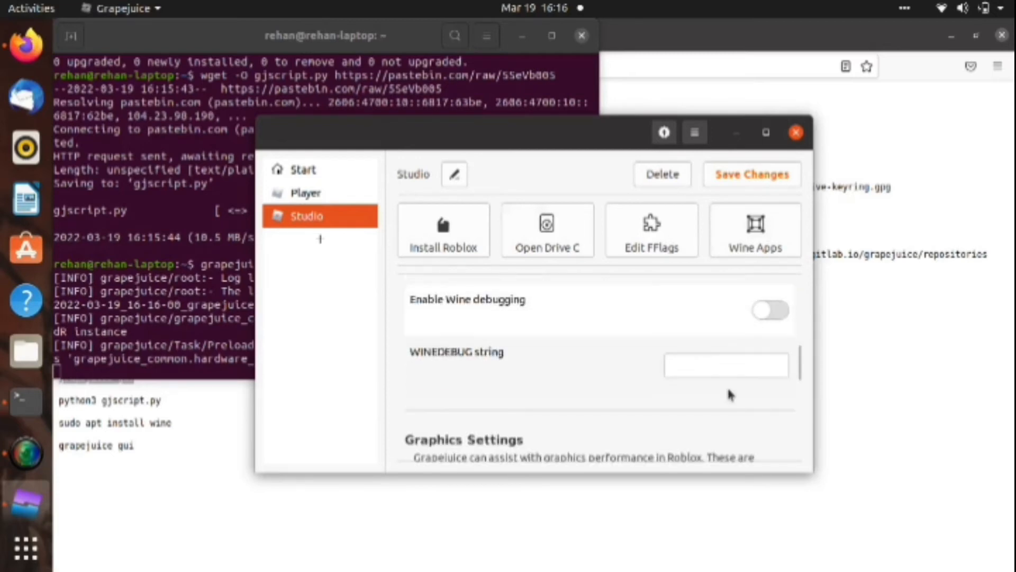
scroll(down, 3)
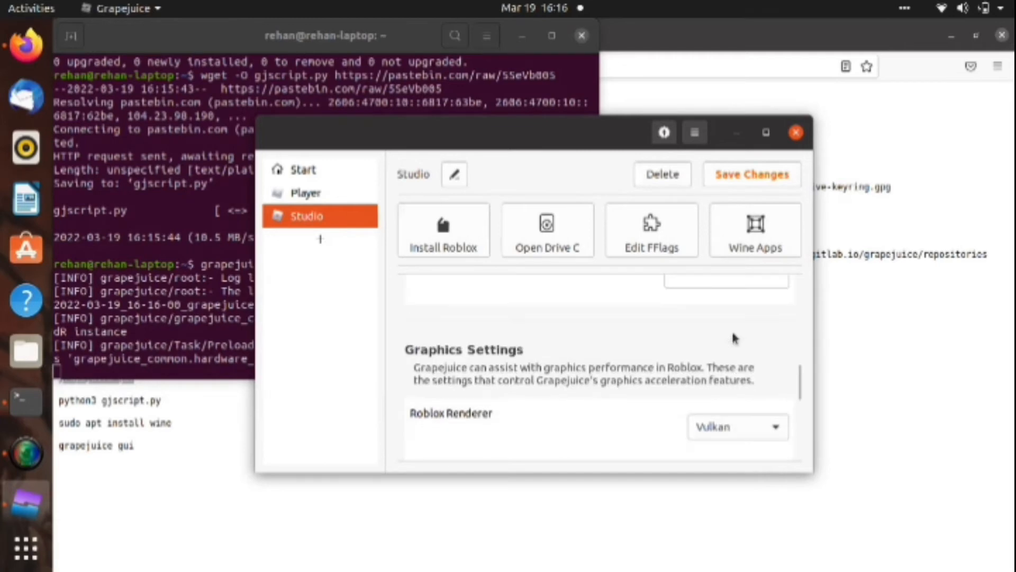
scroll(down, 3)
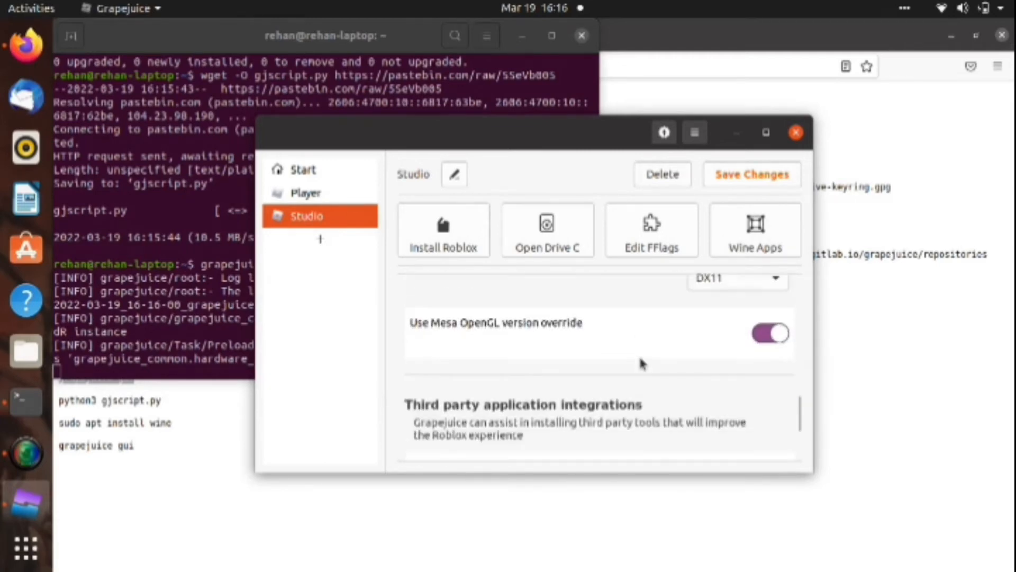
scroll(down, 3)
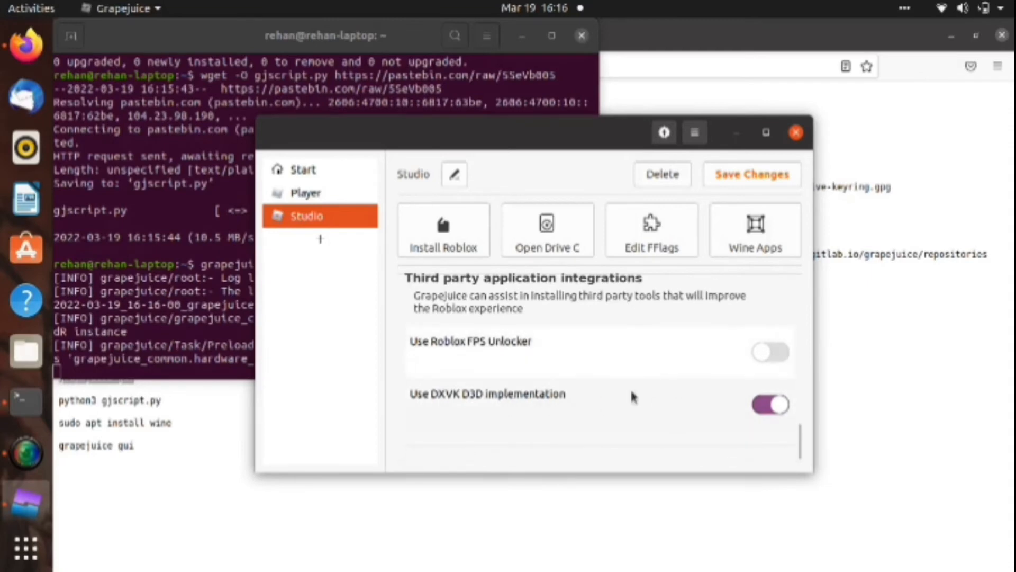
scroll(down, 3)
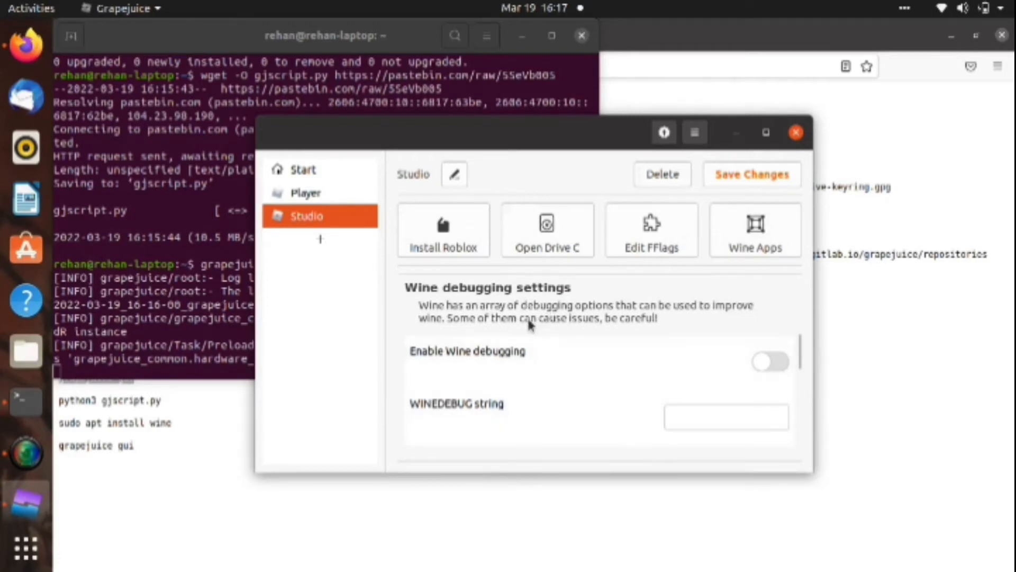
mouse_move(651, 370)
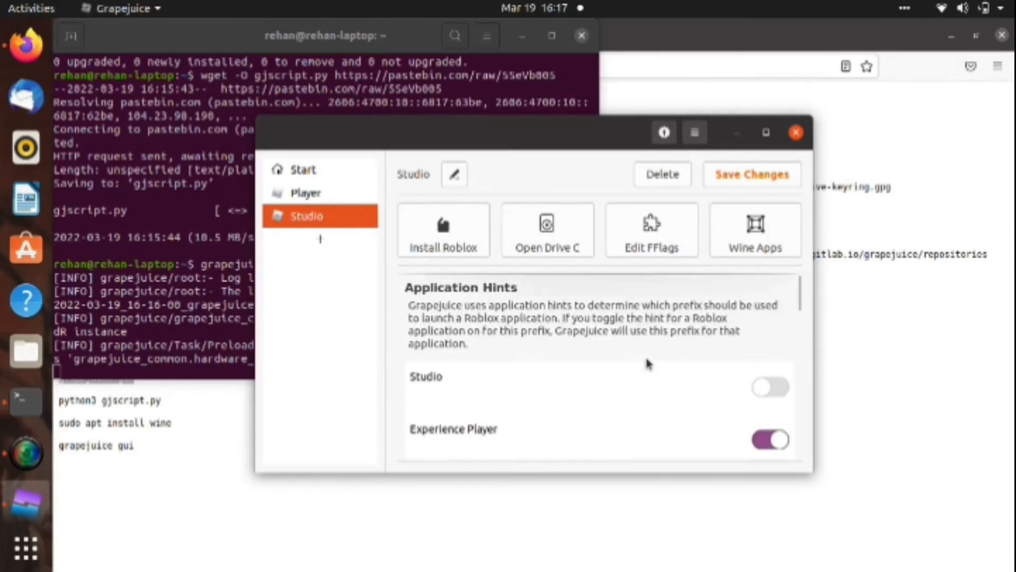
Step: Review the Player prefix's Application Hints, then close Grapejuice
click(306, 192)
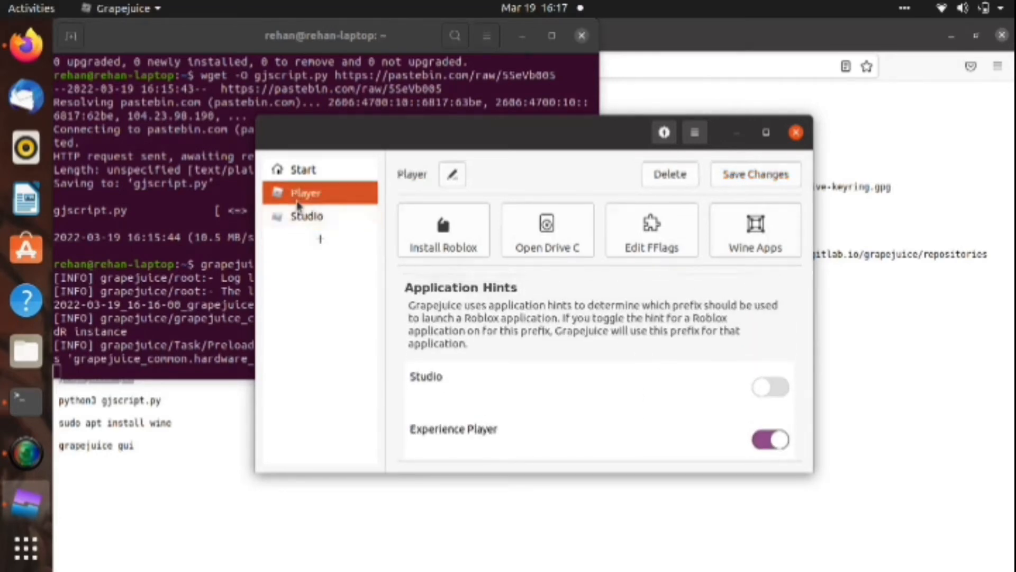
scroll(down, 3)
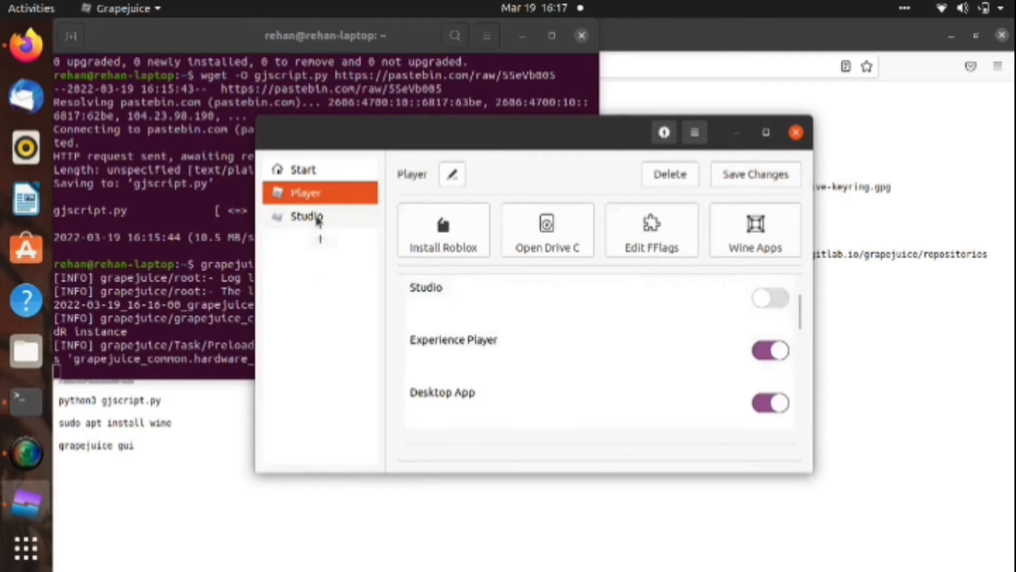
click(306, 216)
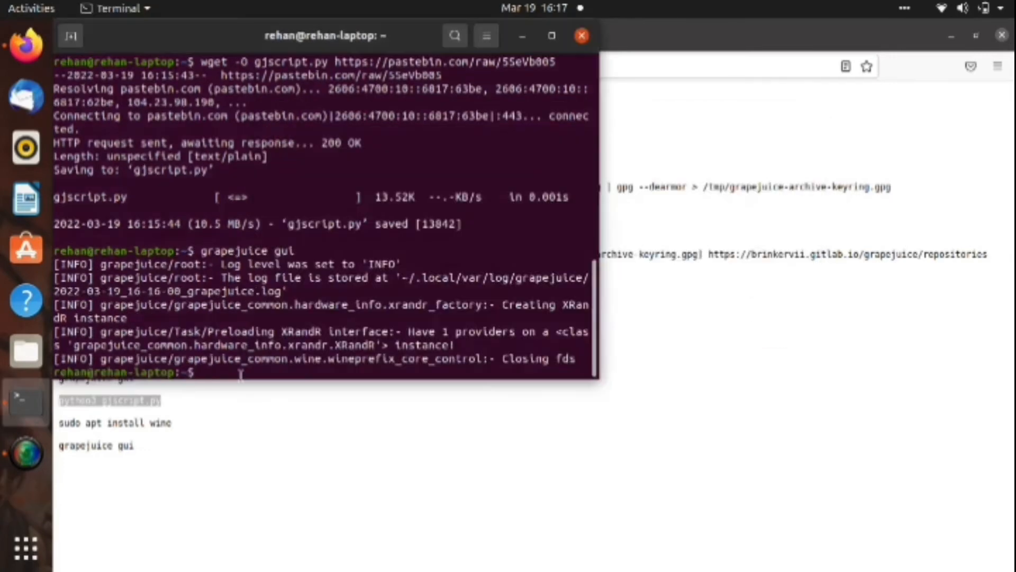
Step: Install Wine-TKG with python3 gjscript.py, install wine, and relaunch with grapejuice gui
text(python3 gjscript.py)
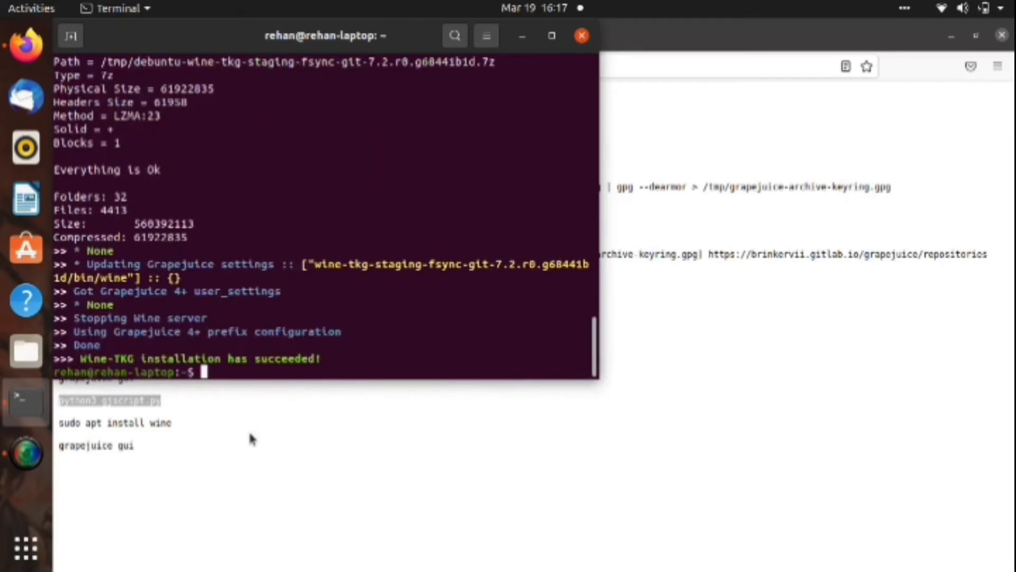
mouse_move(58, 430)
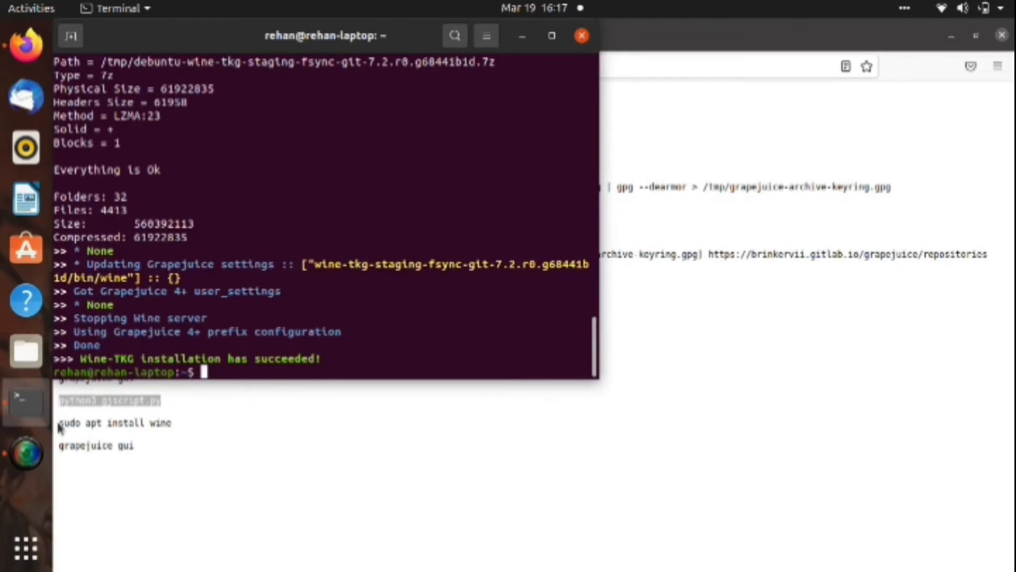
text(sudo apt install wine)
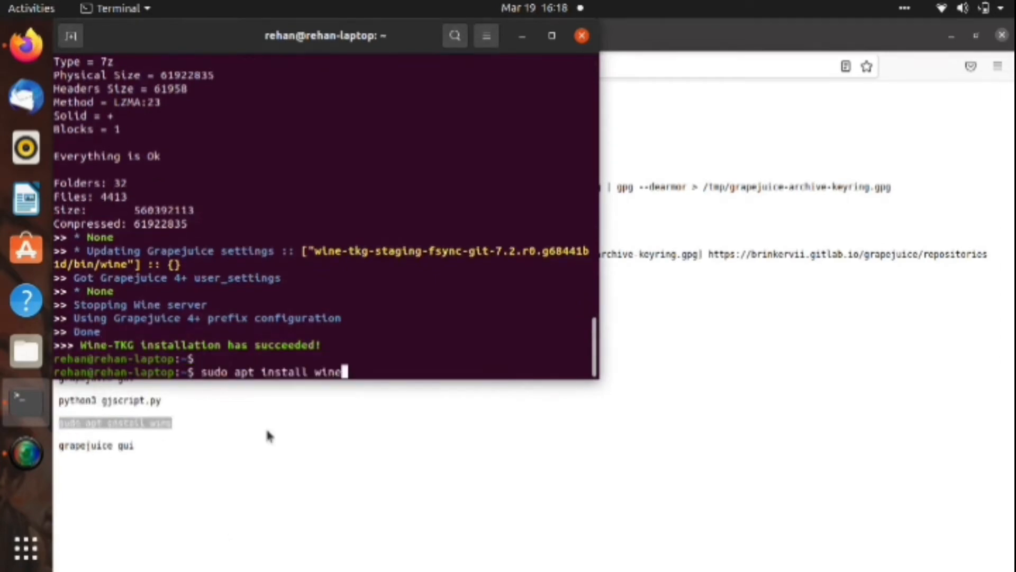
key(Return)
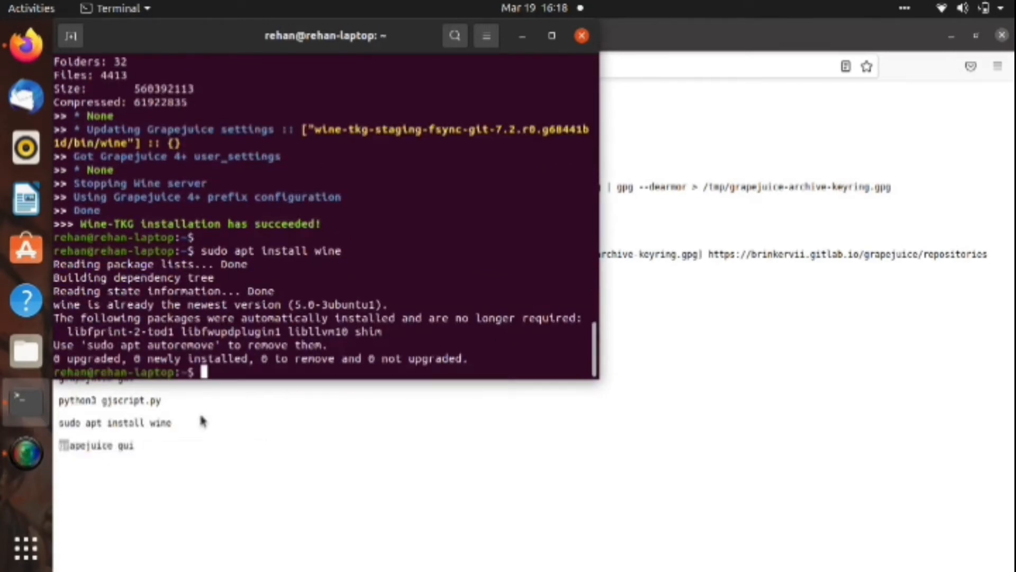
text(grapeju)
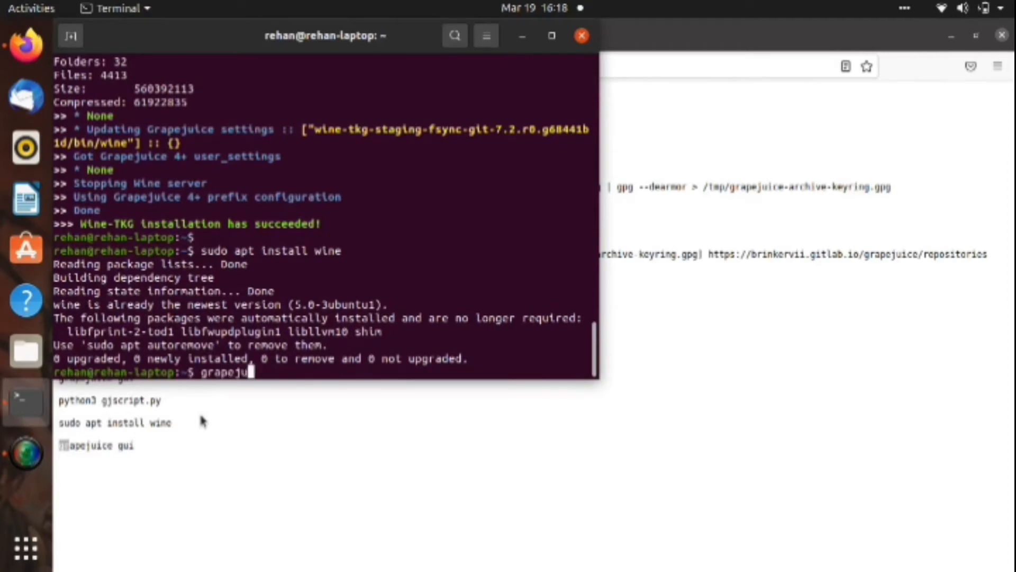
text(ce)
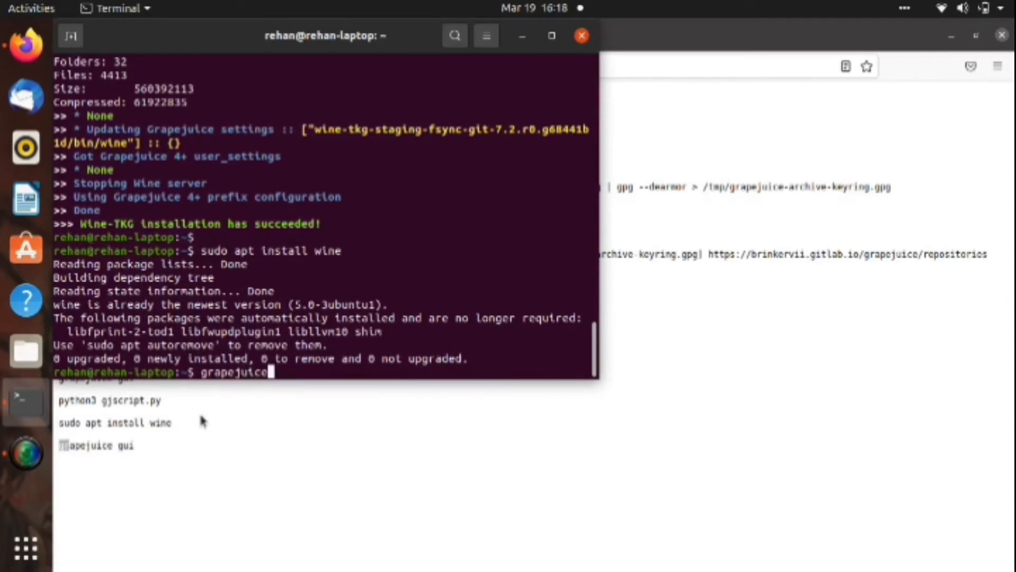
text(gui)
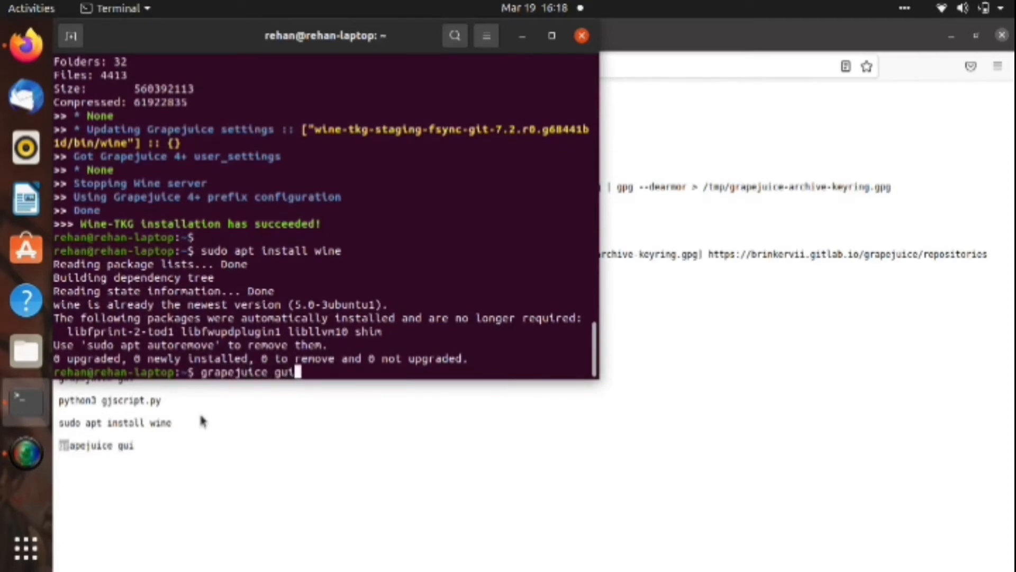
key(Return)
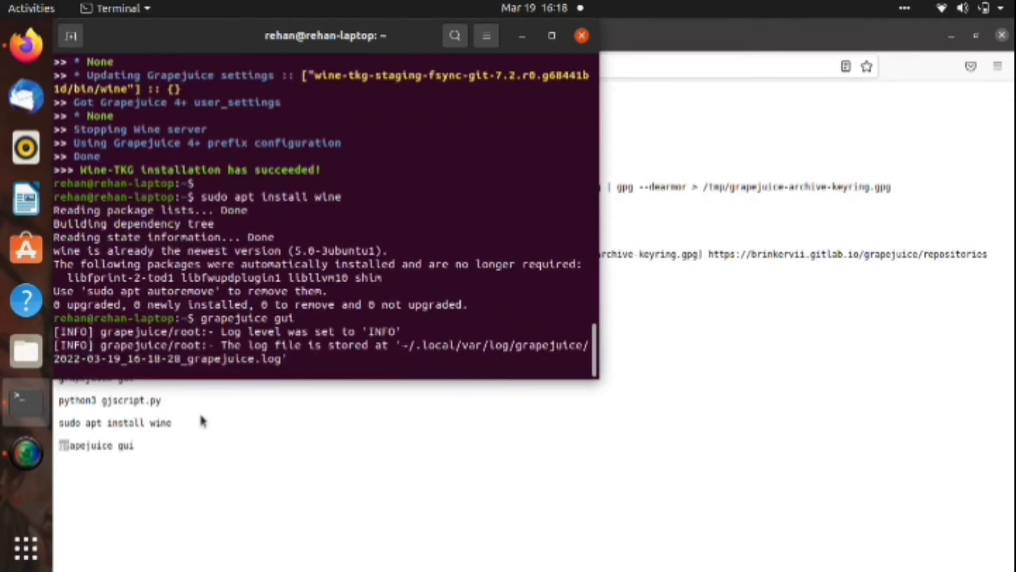
mouse_move(35, 463)
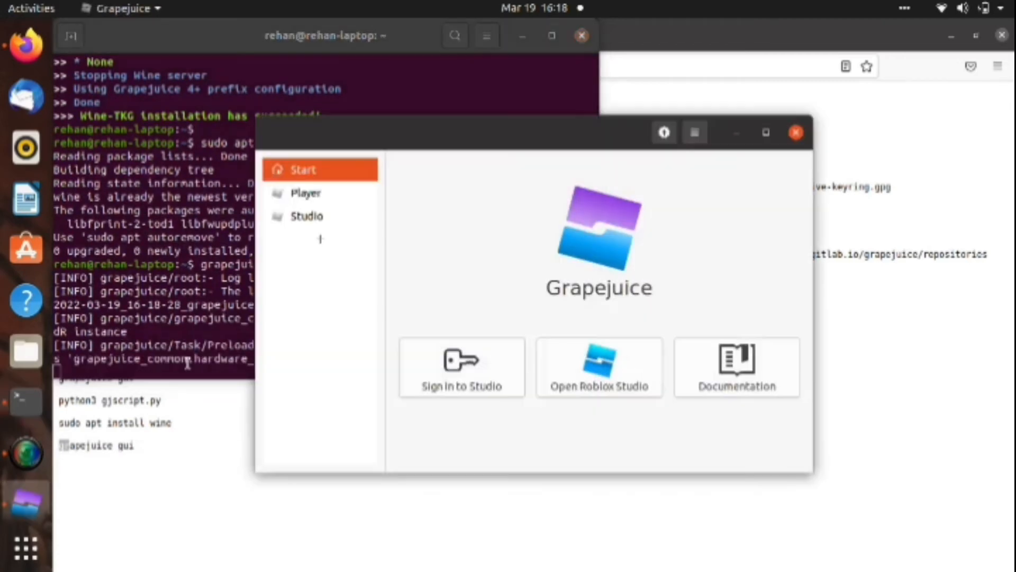
mouse_move(325, 207)
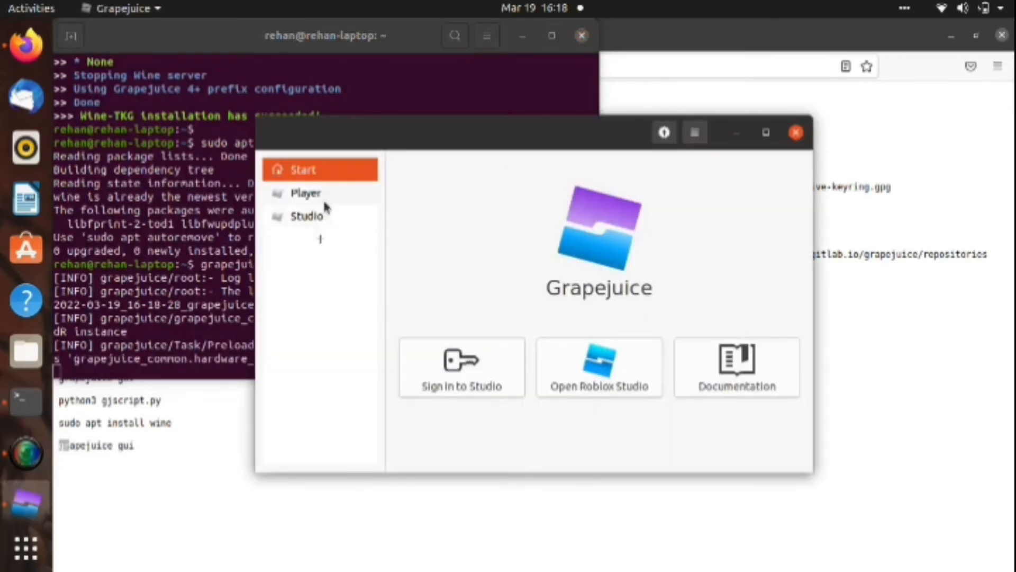
Step: Select Player in the sidebar of the relaunched Grapejuice window
click(307, 216)
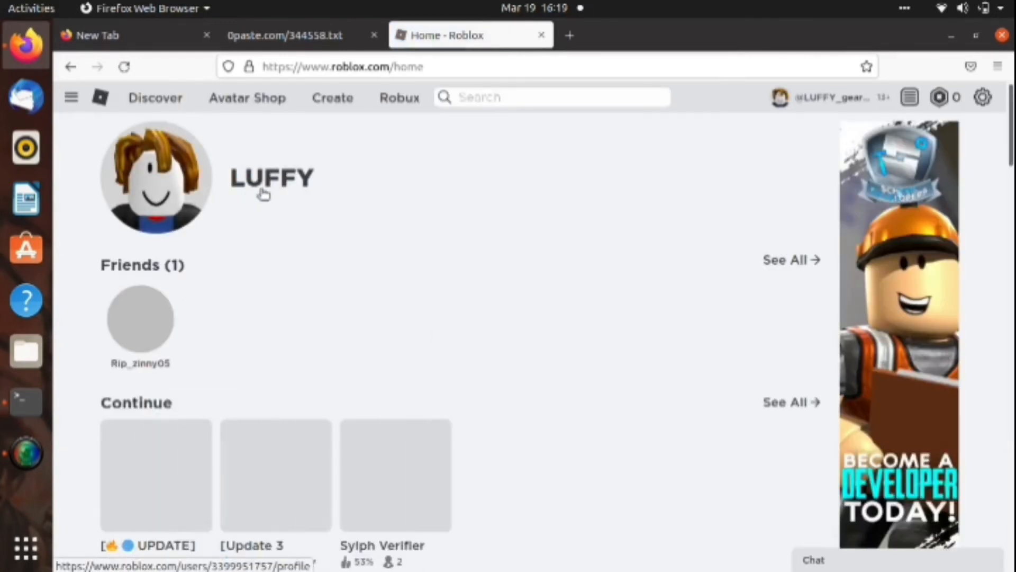
Step: Scroll to Continue on the Roblox home page and open the Blox Fruits thumbnail
scroll(down, 3)
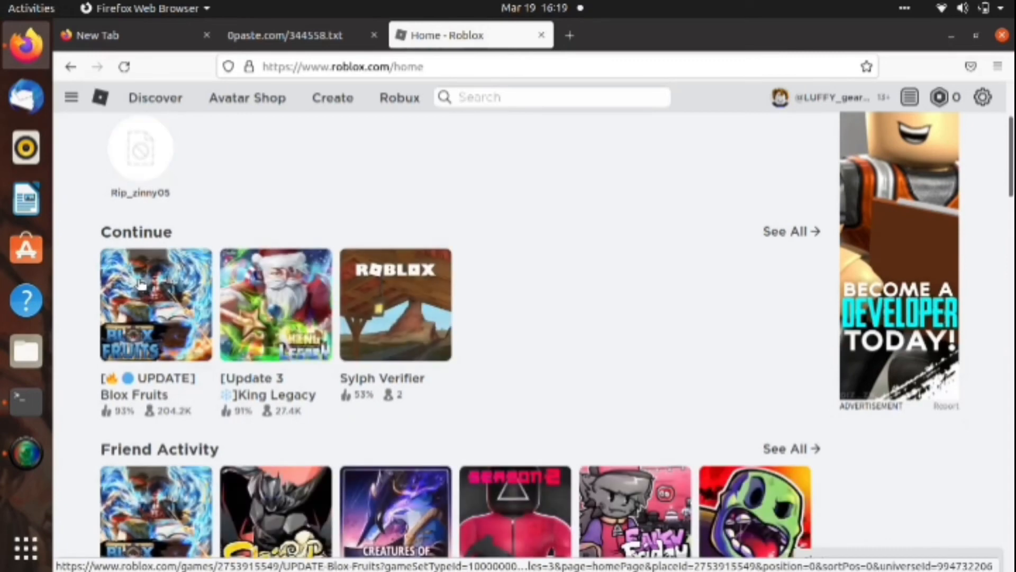
click(142, 302)
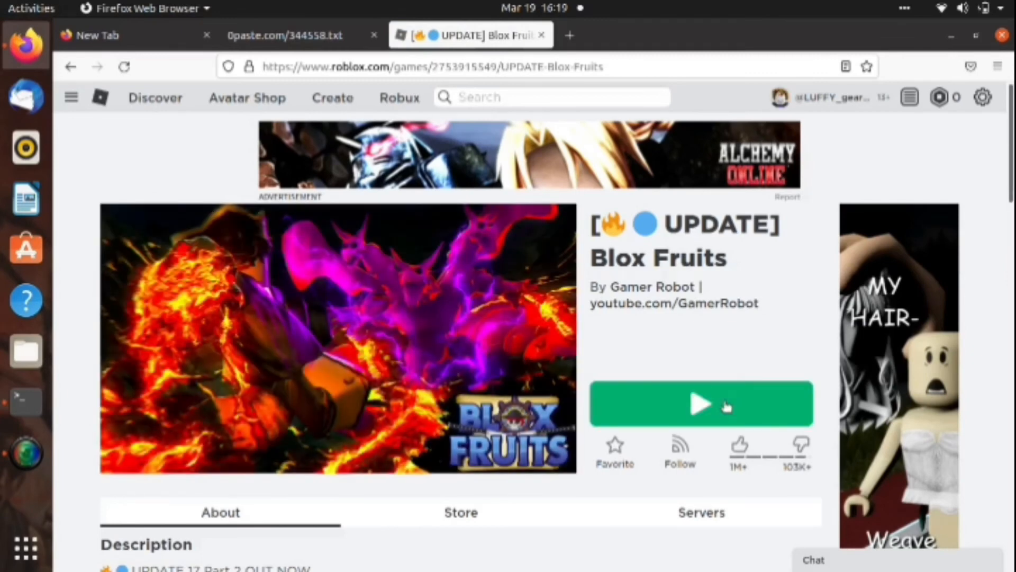
Step: Play Blox Fruits, open the game link with Roblox Player, then return to Terminal
click(700, 403)
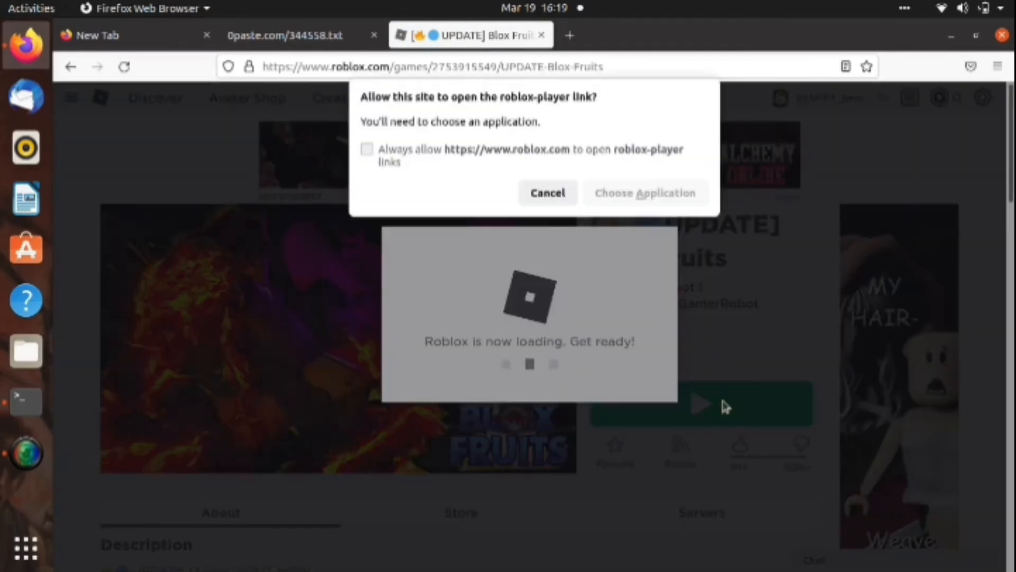
click(547, 193)
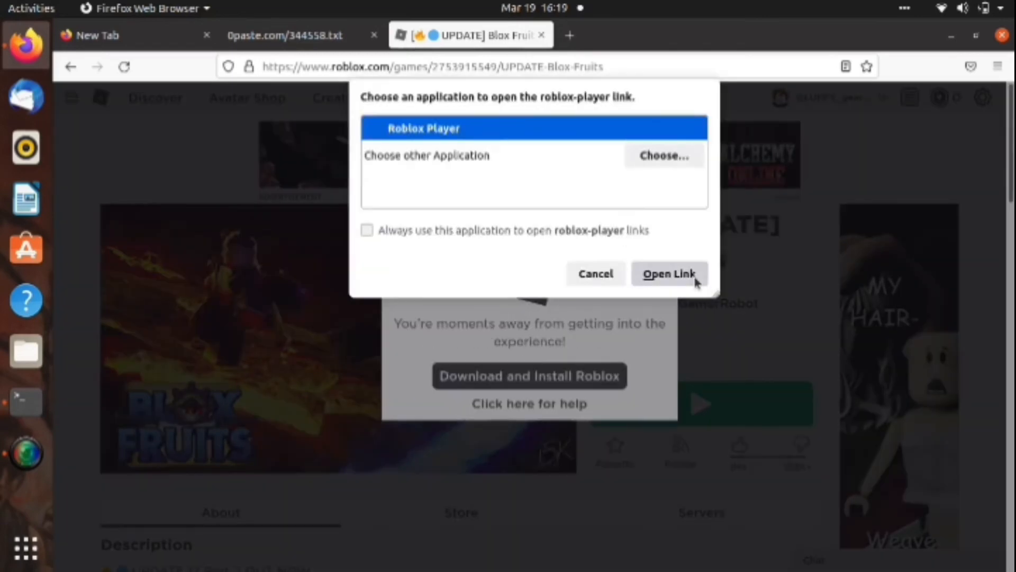
click(671, 273)
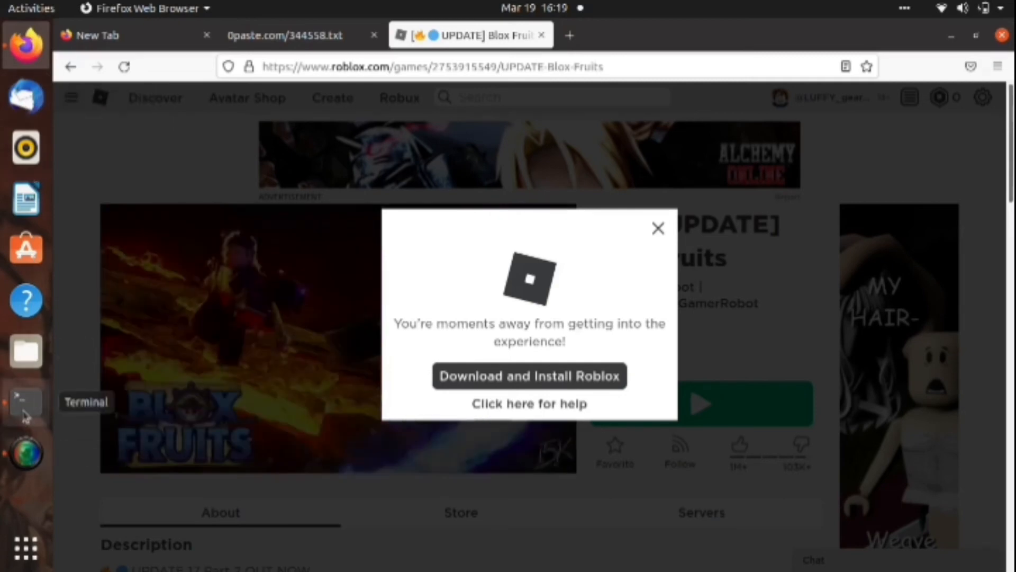
click(23, 403)
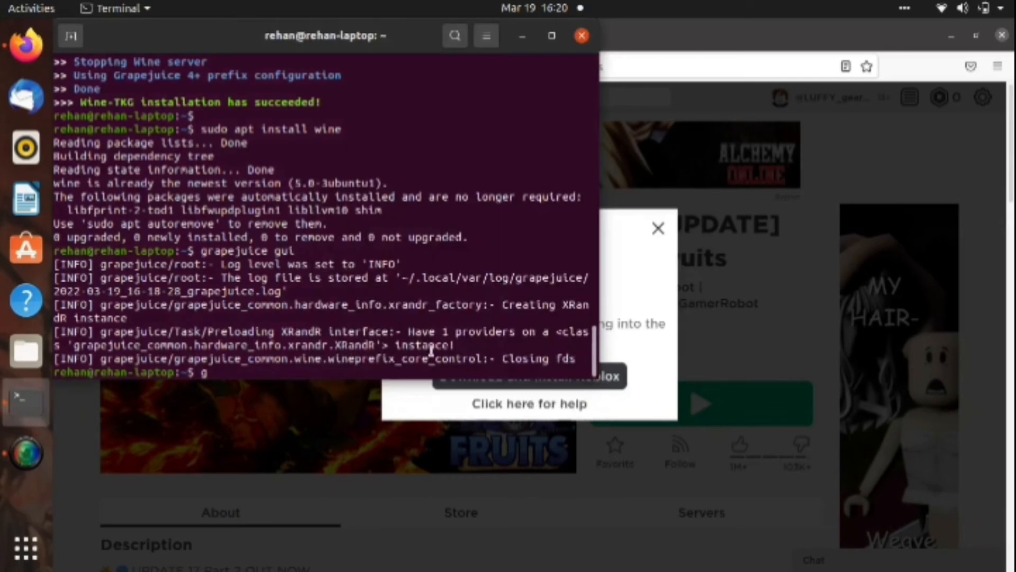
Step: Relaunch Grapejuice with 'grapejuice gui' and show its Player prefix settings
text(rapejui)
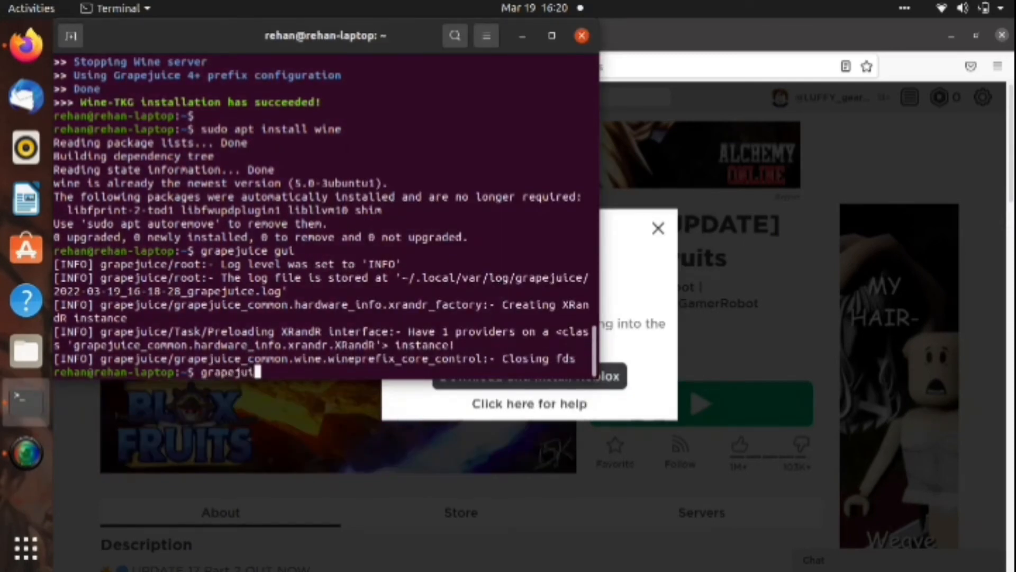
text(gui)
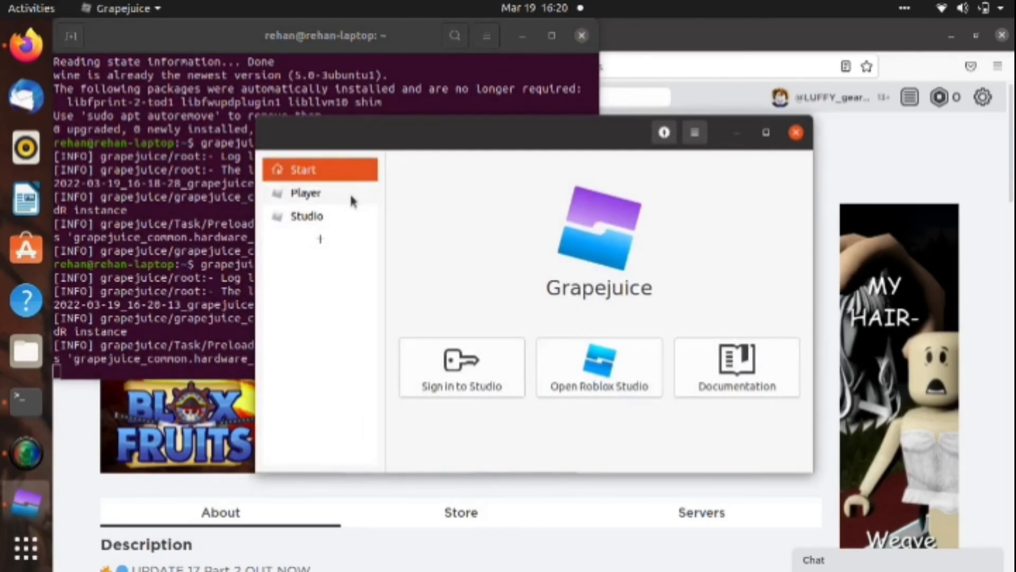
click(305, 193)
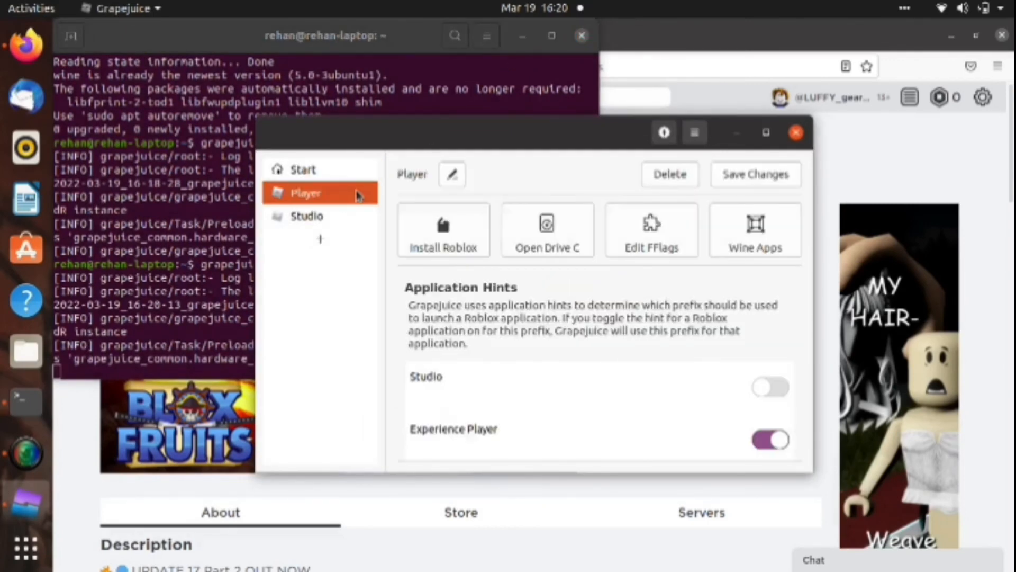